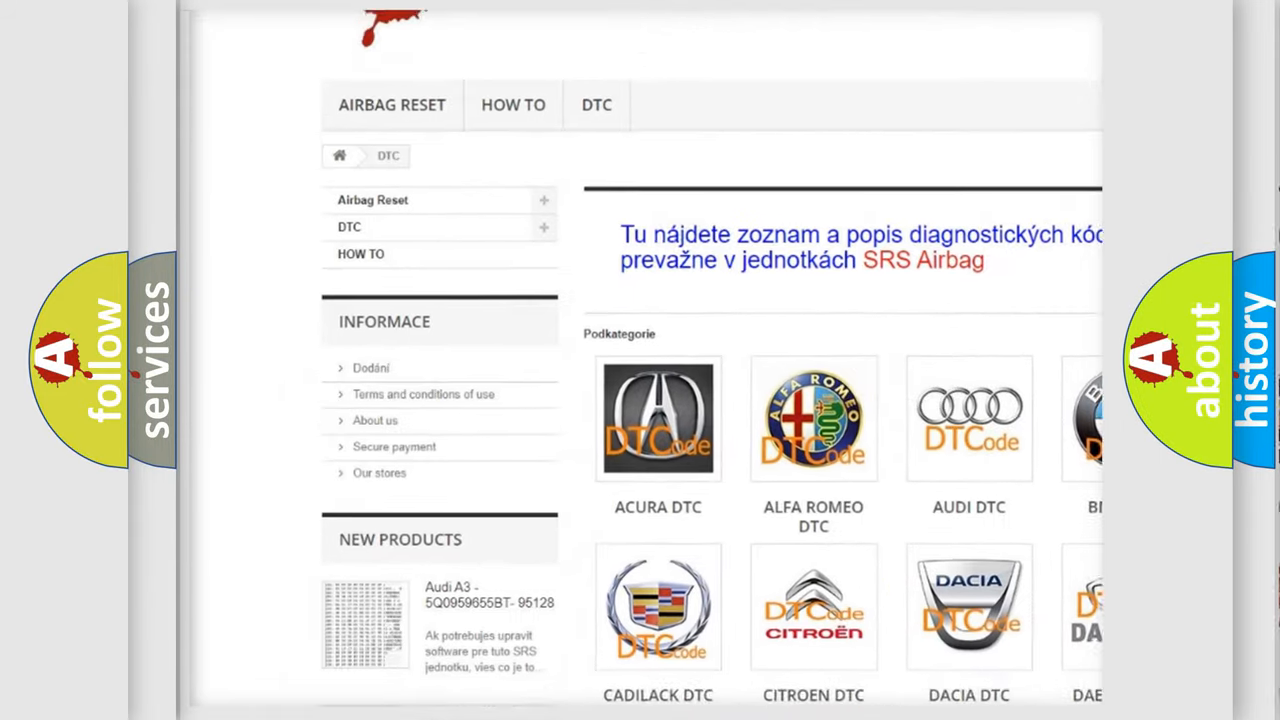
scroll("down", 3)
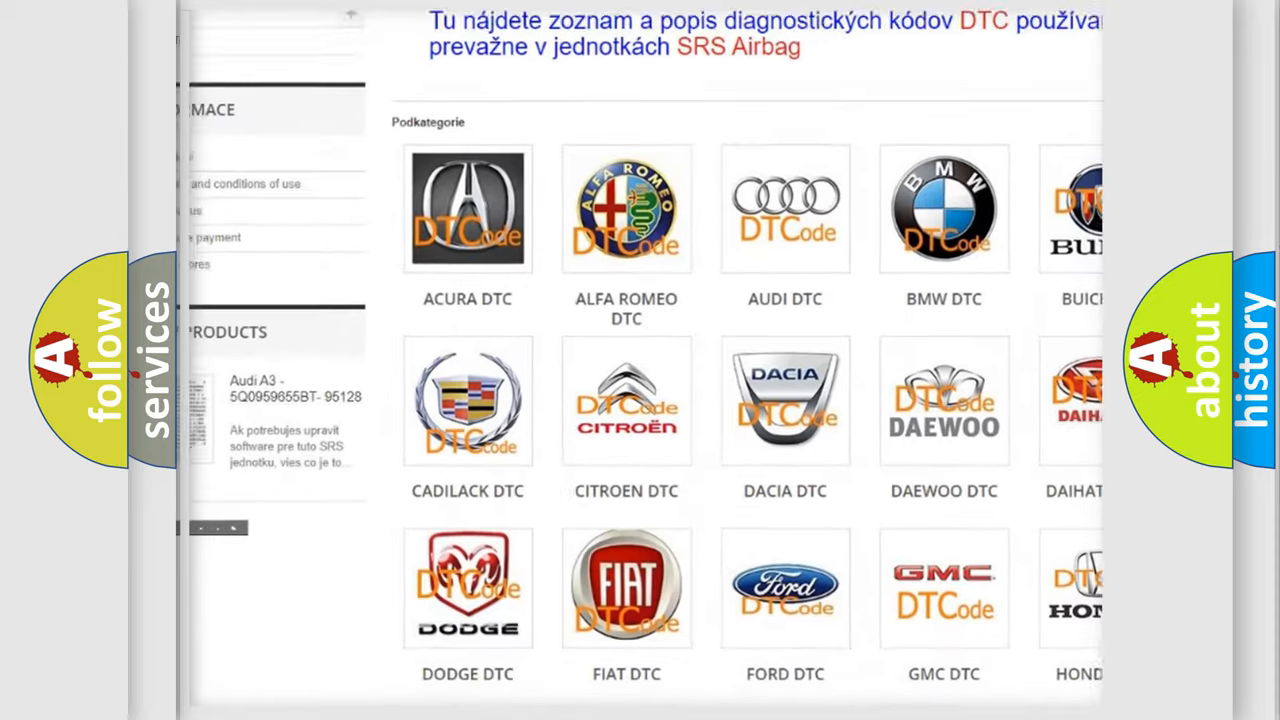
scroll("down", 3)
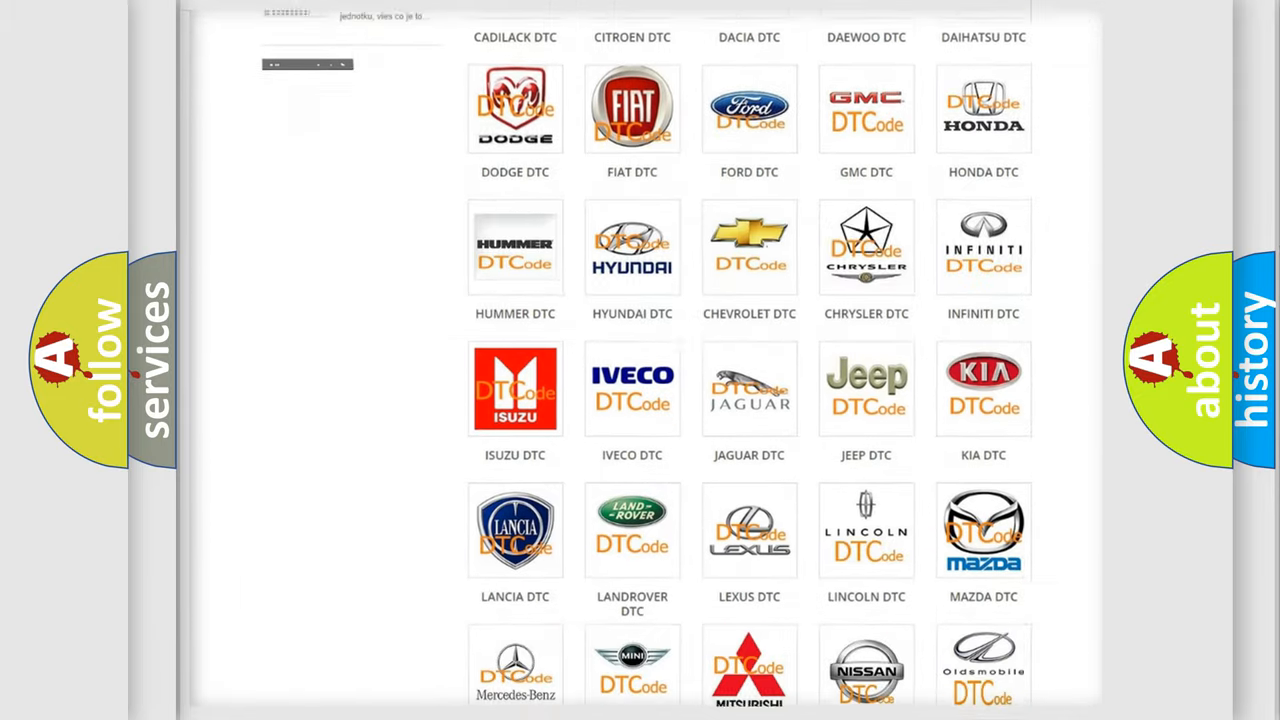
scroll("down", 3)
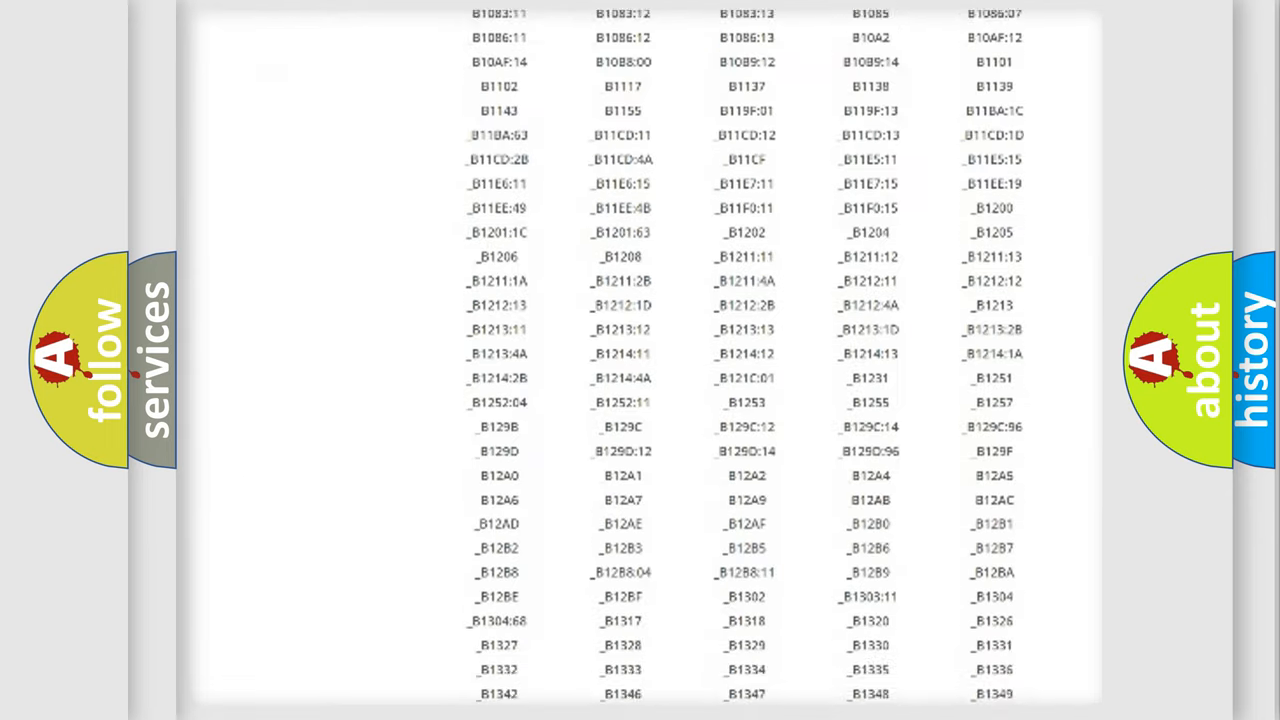
scroll("down", 3)
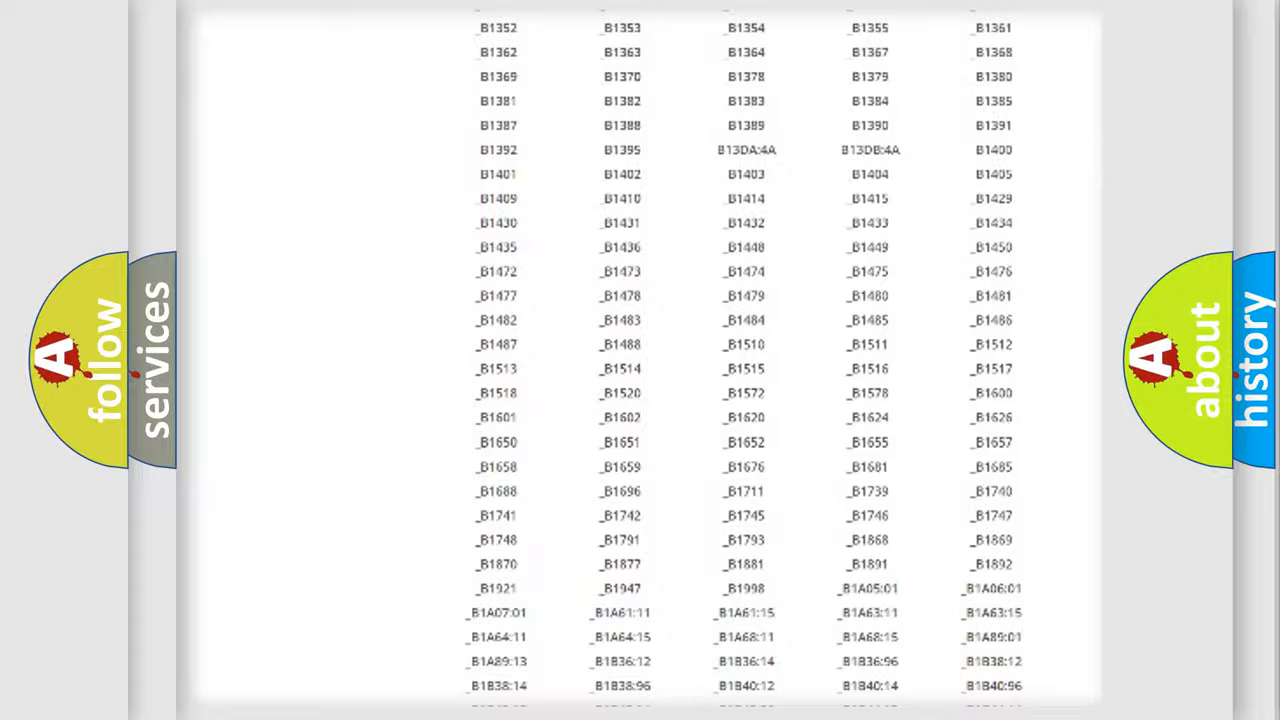
scroll("up", 3)
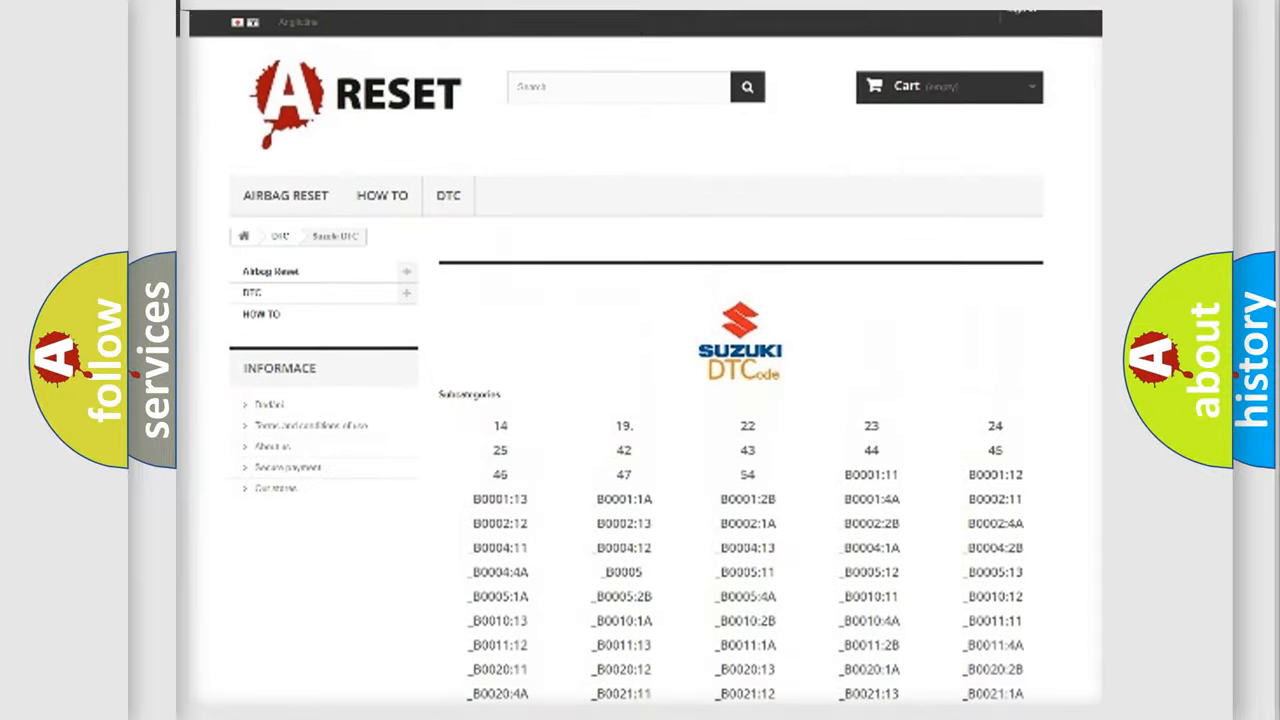